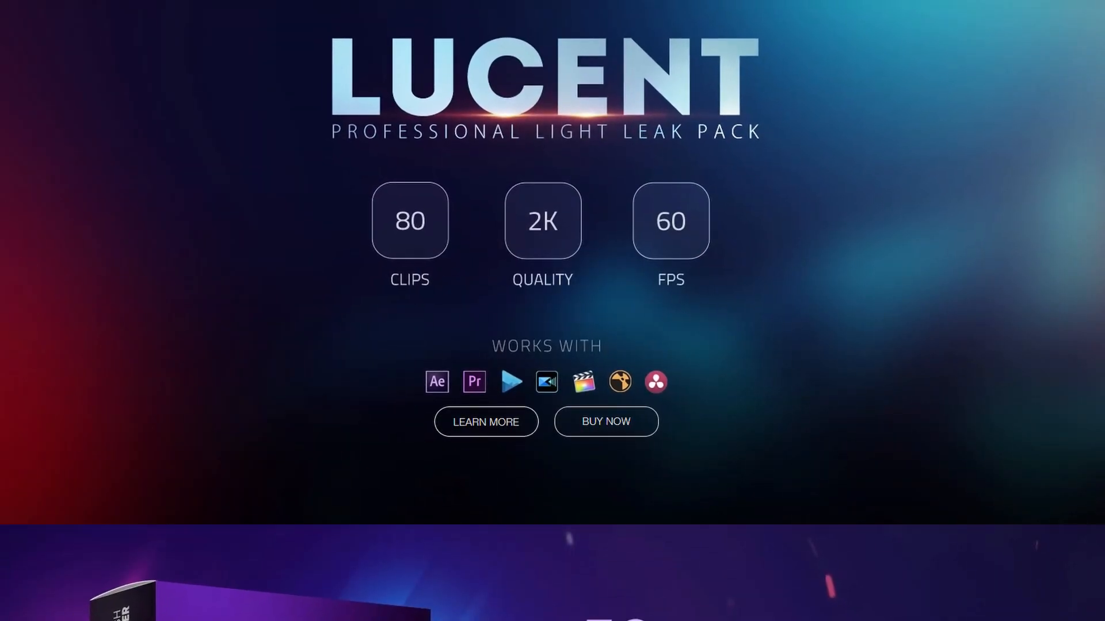
# Shorten the V2 light leak to about one second over the cut, with Composite Mode set to Screen.
pyautogui.scroll(-3)
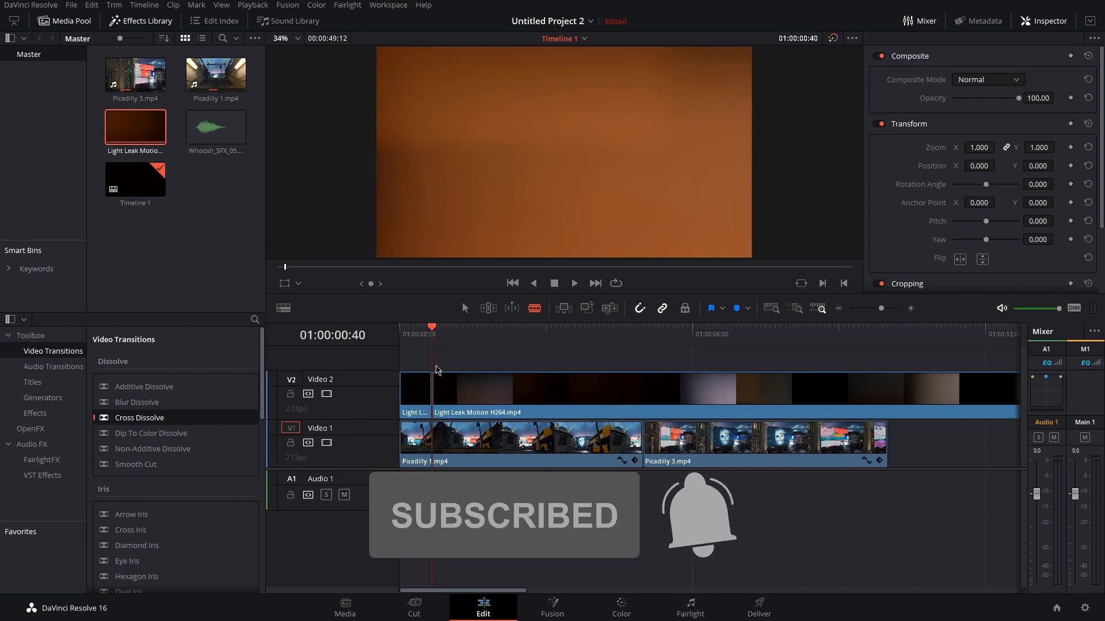
pyautogui.click(481, 326)
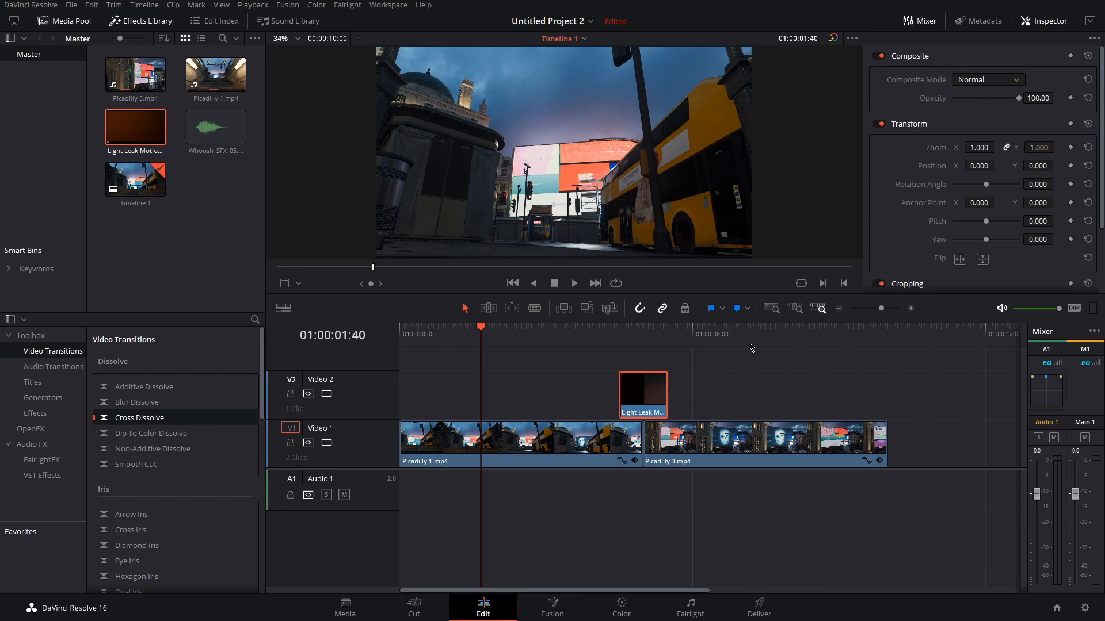
pyautogui.click(987, 79)
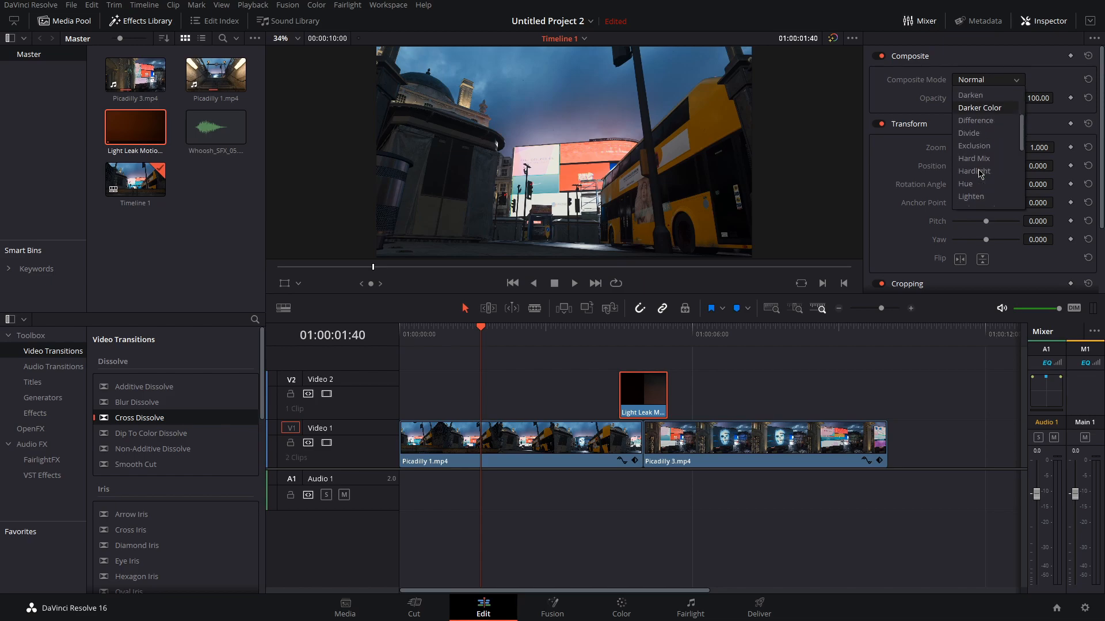
pyautogui.scroll(-3)
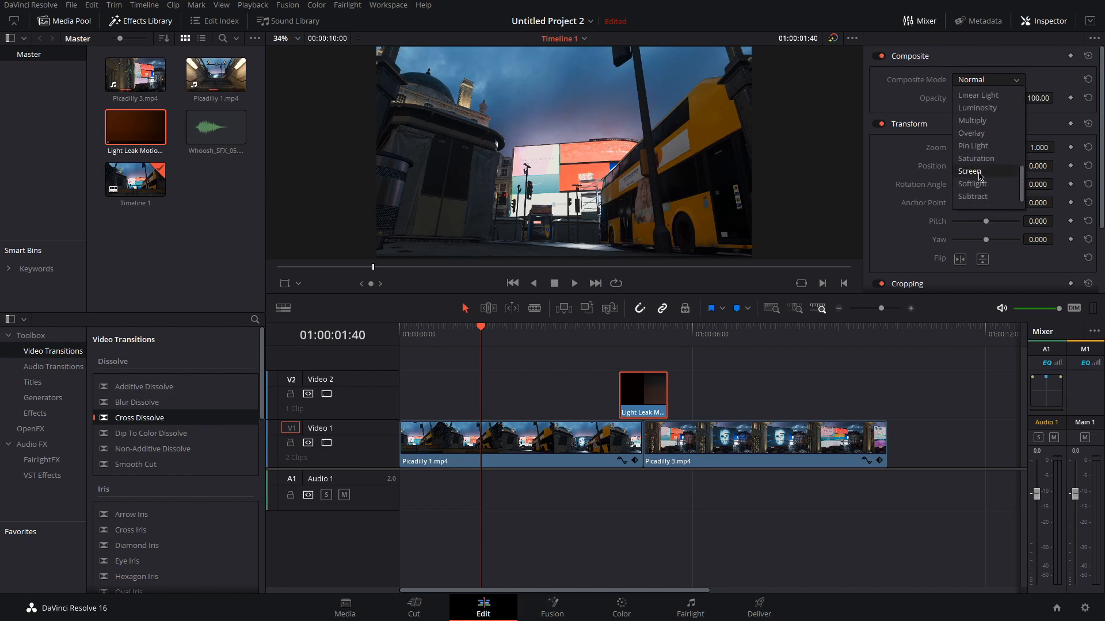
pyautogui.click(970, 170)
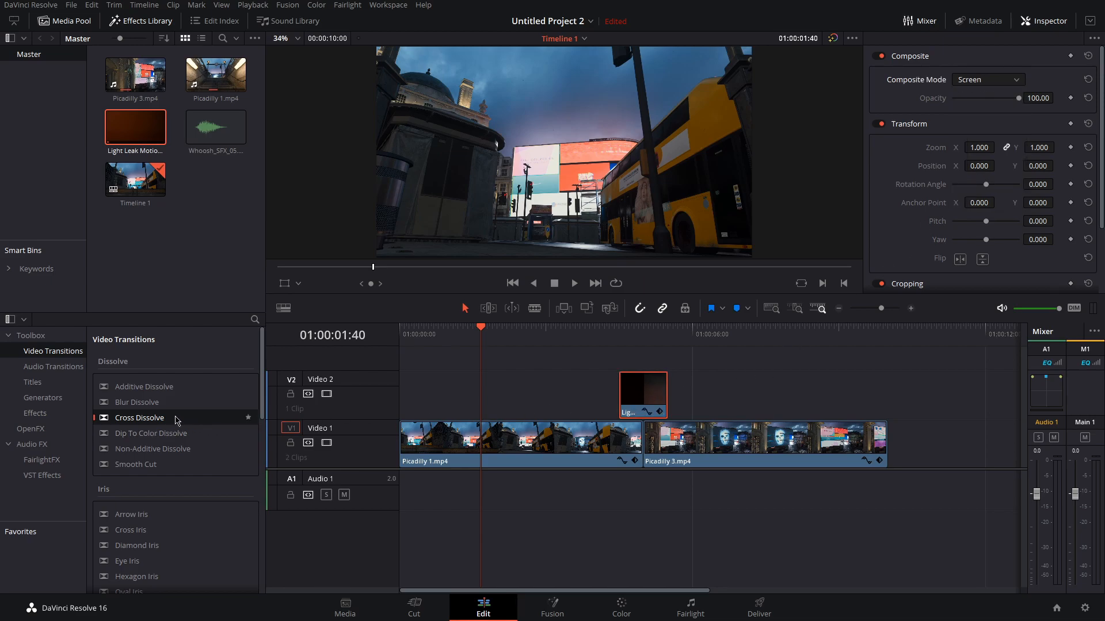